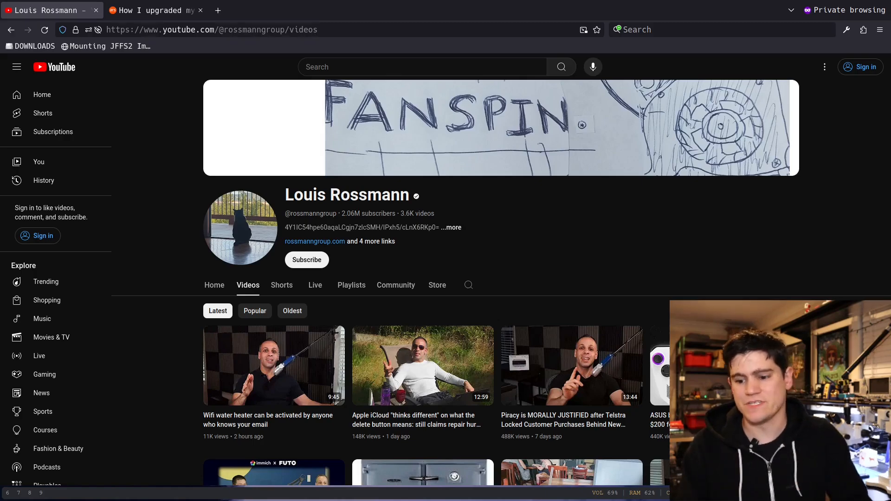
pyautogui.moveTo(239, 413)
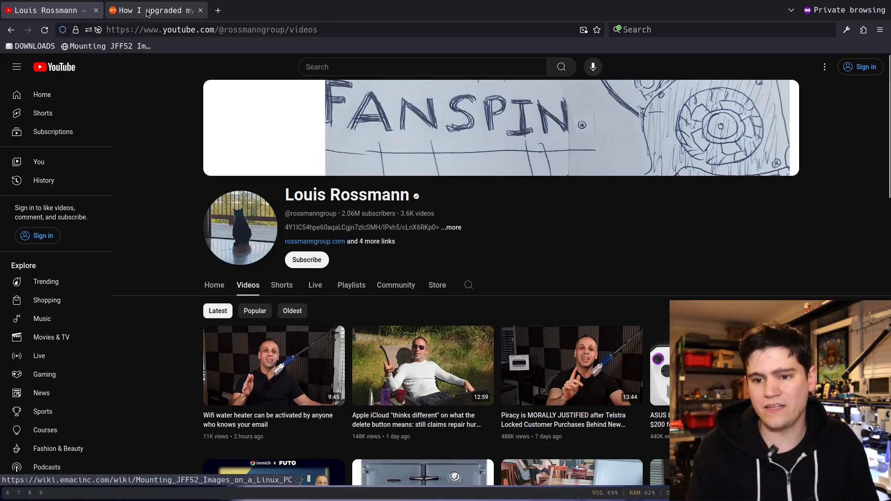
# - Switch to the 'How I upgraded my water heater…' Ars Technica tab
pyautogui.click(153, 10)
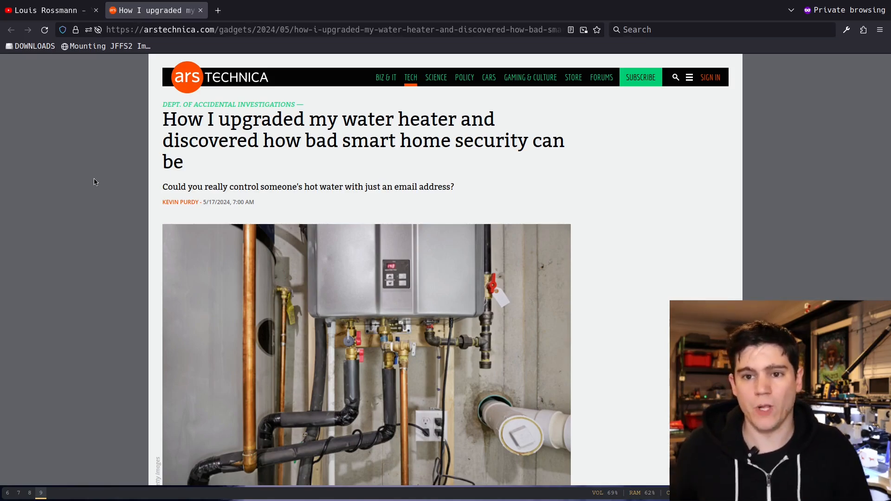
# - Scroll down to the block quote about the unauthenticated endpoint
pyautogui.scroll(-3)
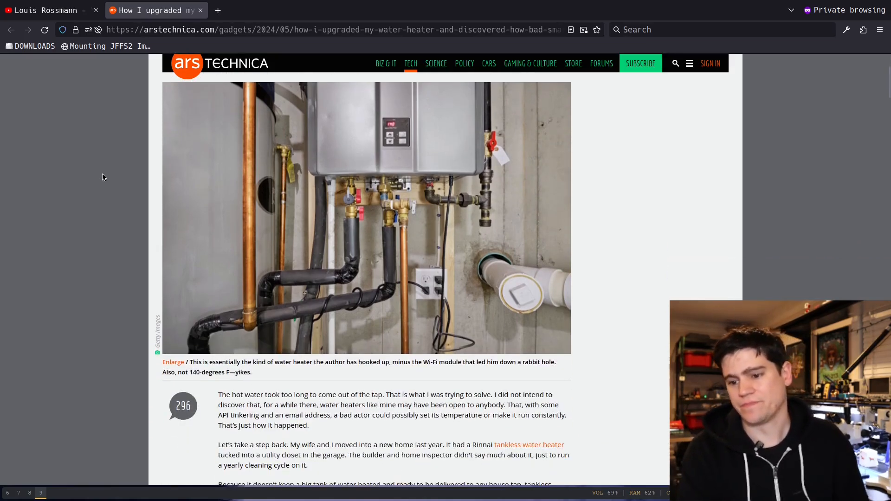
pyautogui.scroll(-3)
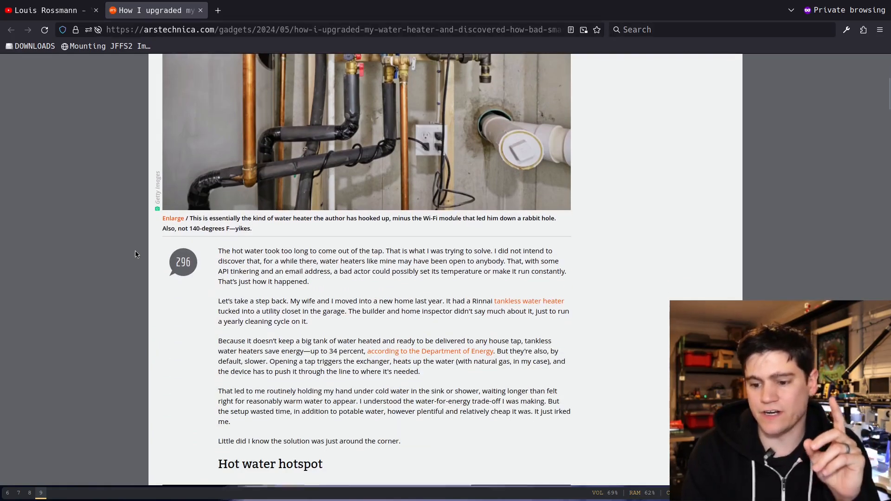
pyautogui.scroll(-3)
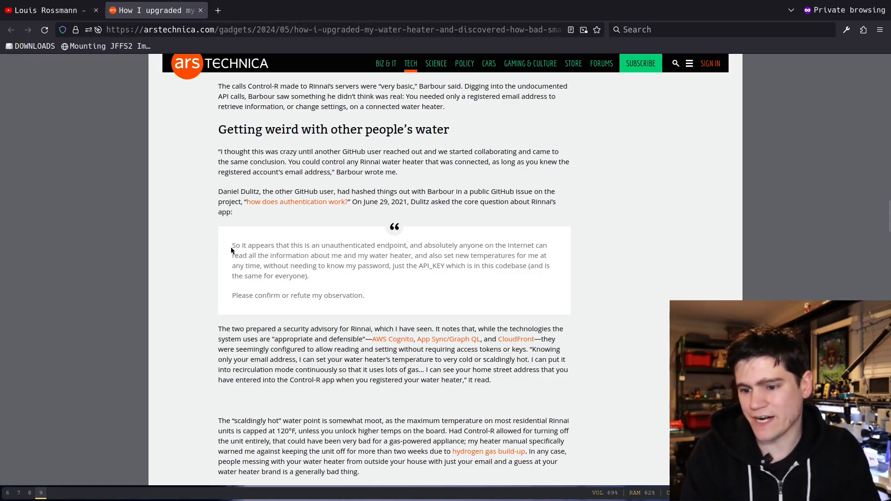
pyautogui.moveTo(407, 248)
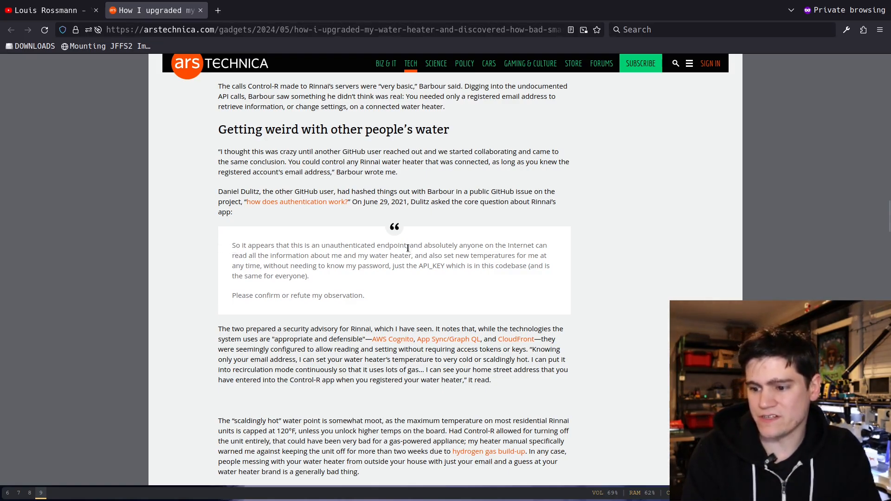